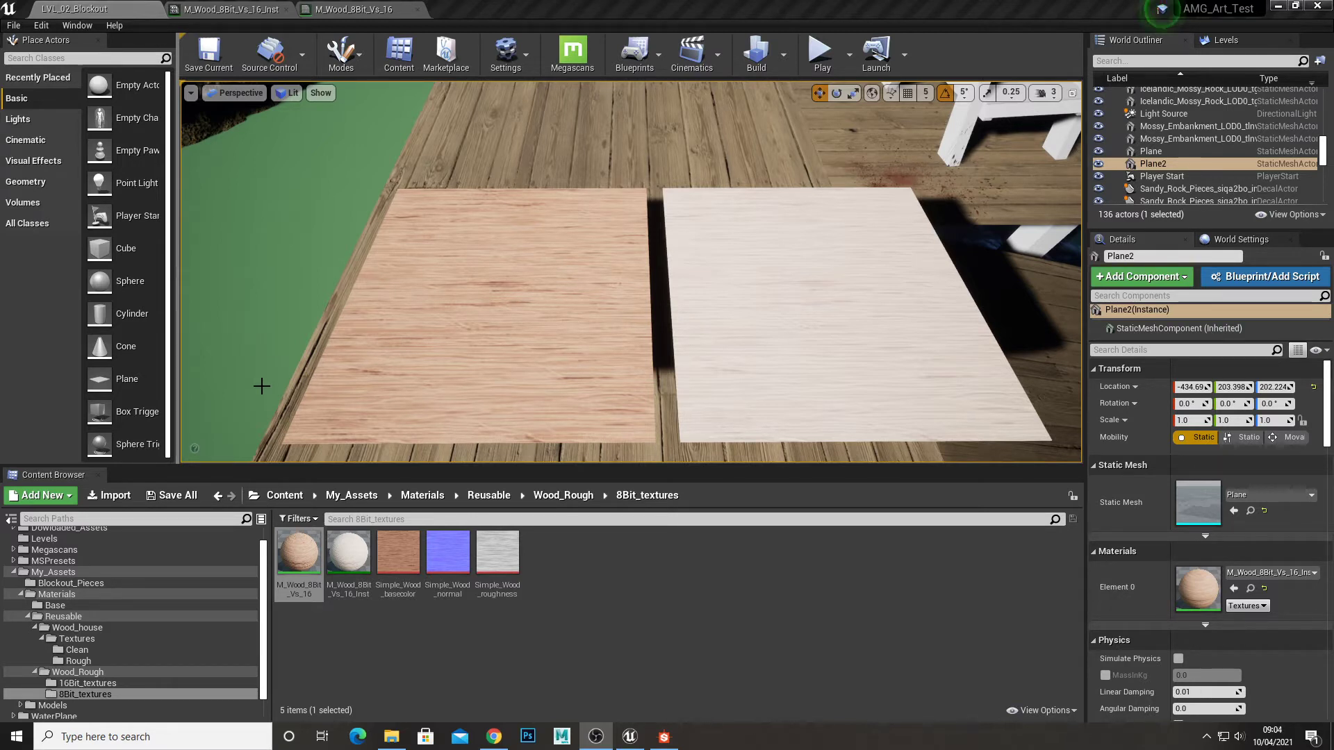
{"action": "mouse_move", "coordinate": [514, 302]}
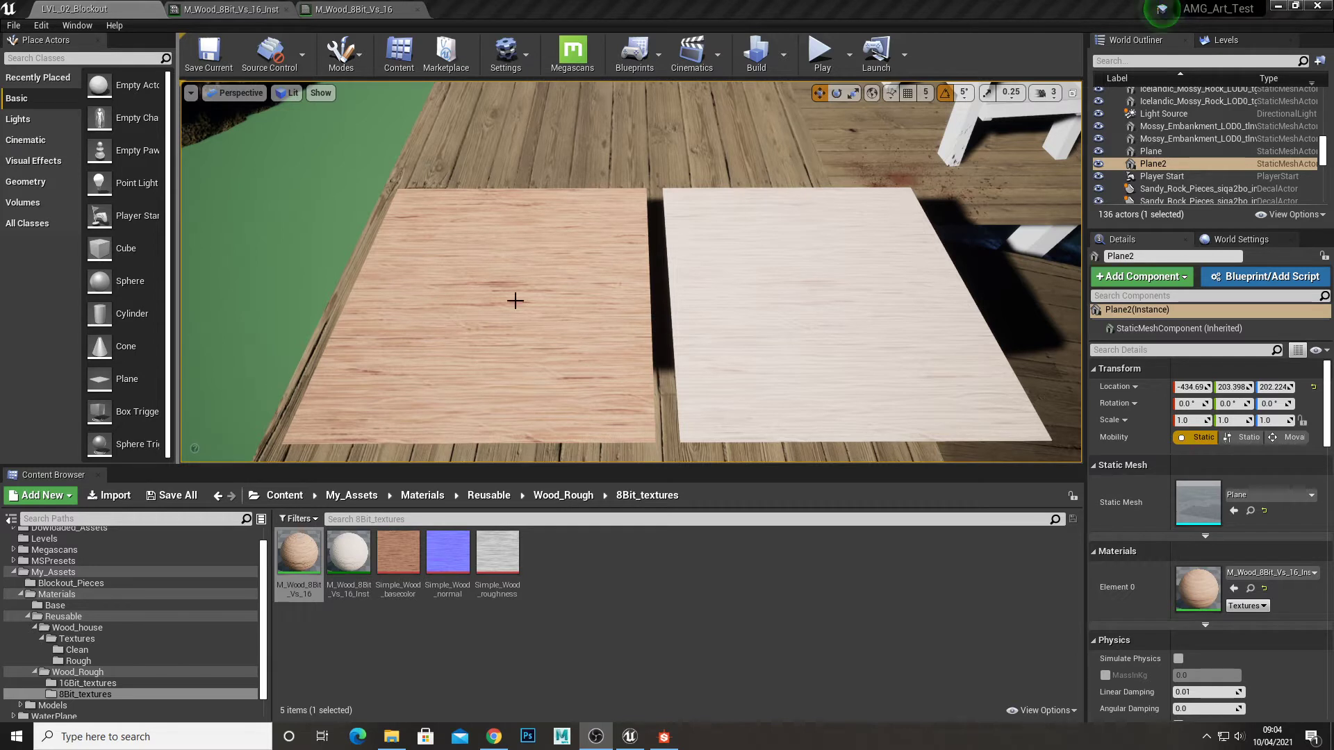
{"action": "mouse_move", "coordinate": [518, 316]}
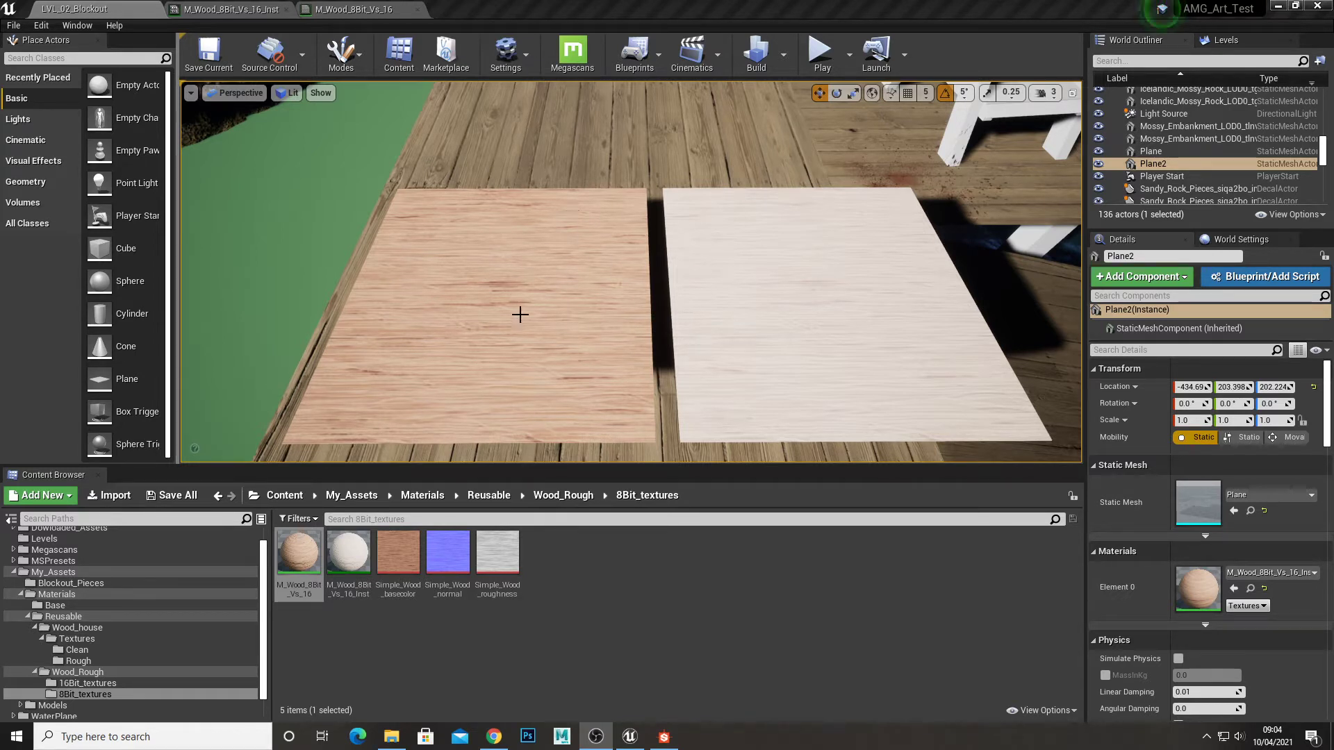
{"action": "mouse_move", "coordinate": [618, 285]}
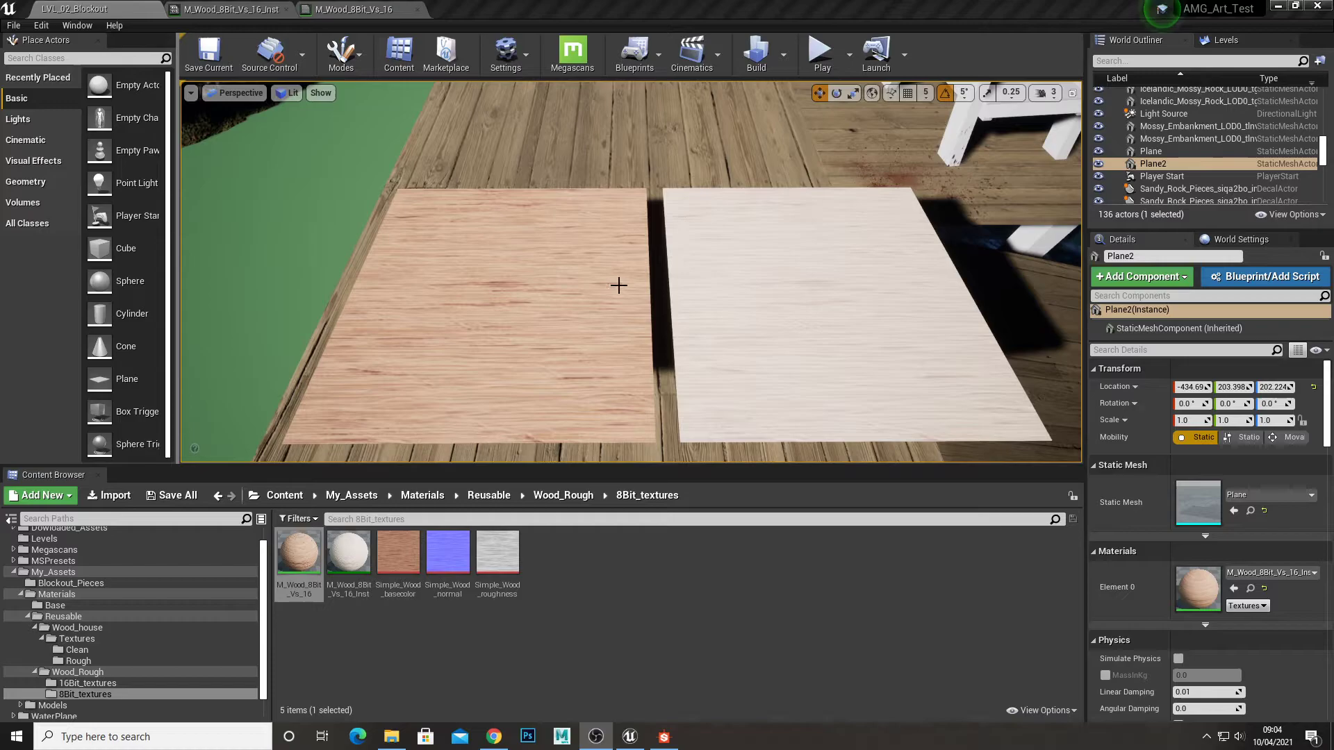
Bring up Substance Designer from the taskbar to view the Simple_Wood graph previews
{"action": "left_click", "coordinate": [663, 737]}
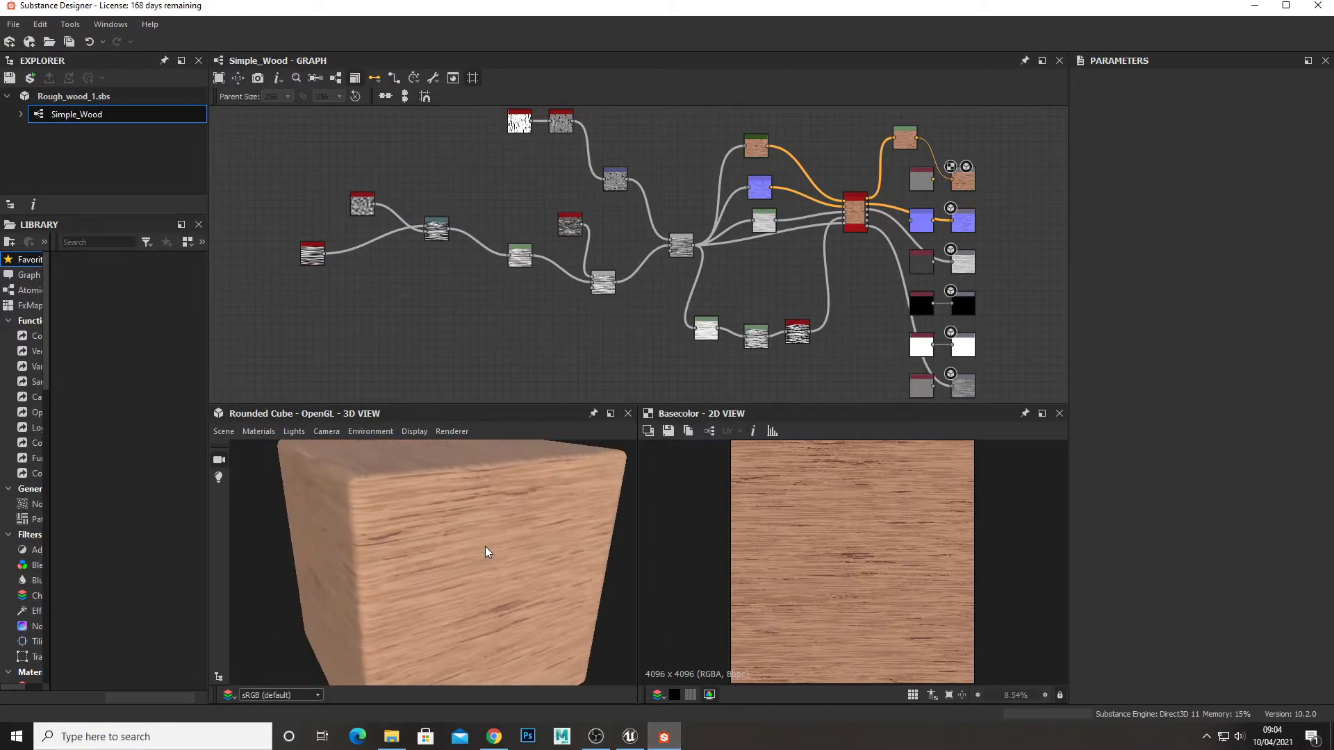
{"action": "left_click", "coordinate": [628, 737]}
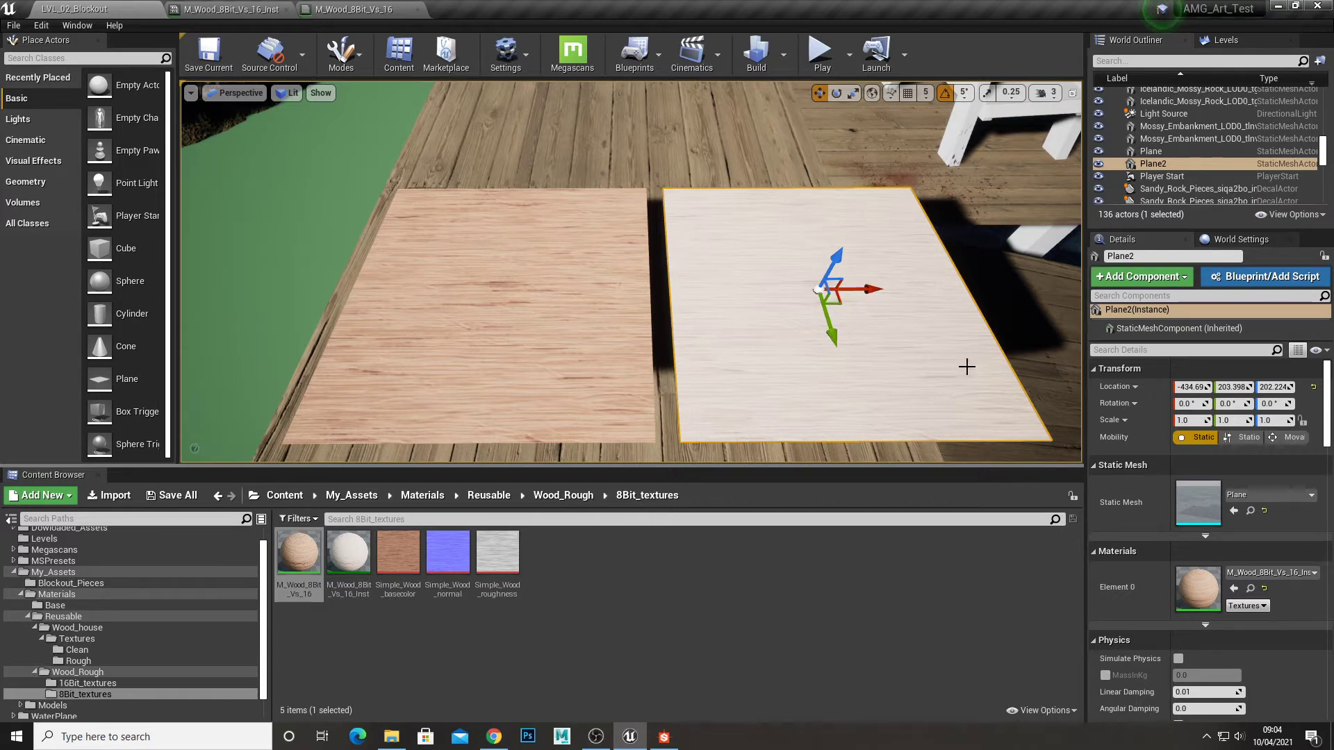
{"action": "mouse_move", "coordinate": [563, 494]}
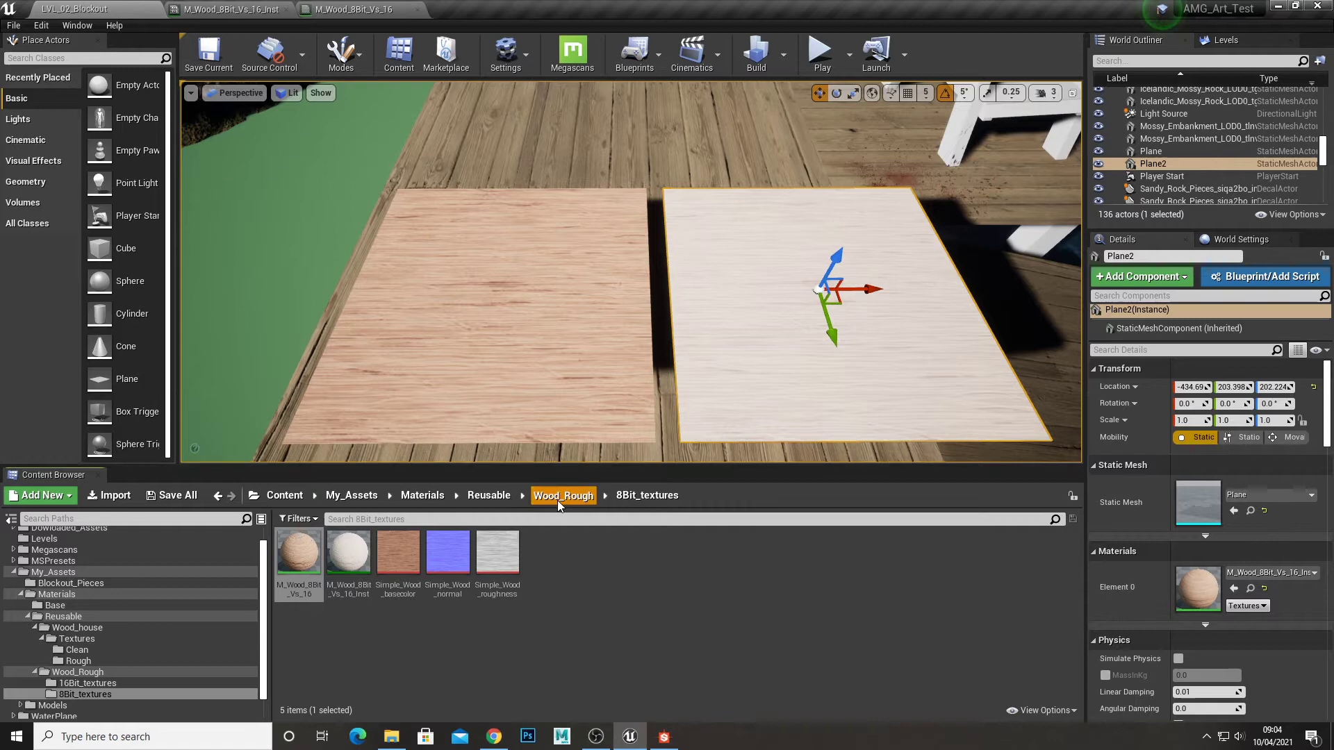
Inspect the 16Bit_textures Simple_Wood_basecolor, then the 8Bit_textures base colour texture
{"action": "left_click", "coordinate": [86, 684]}
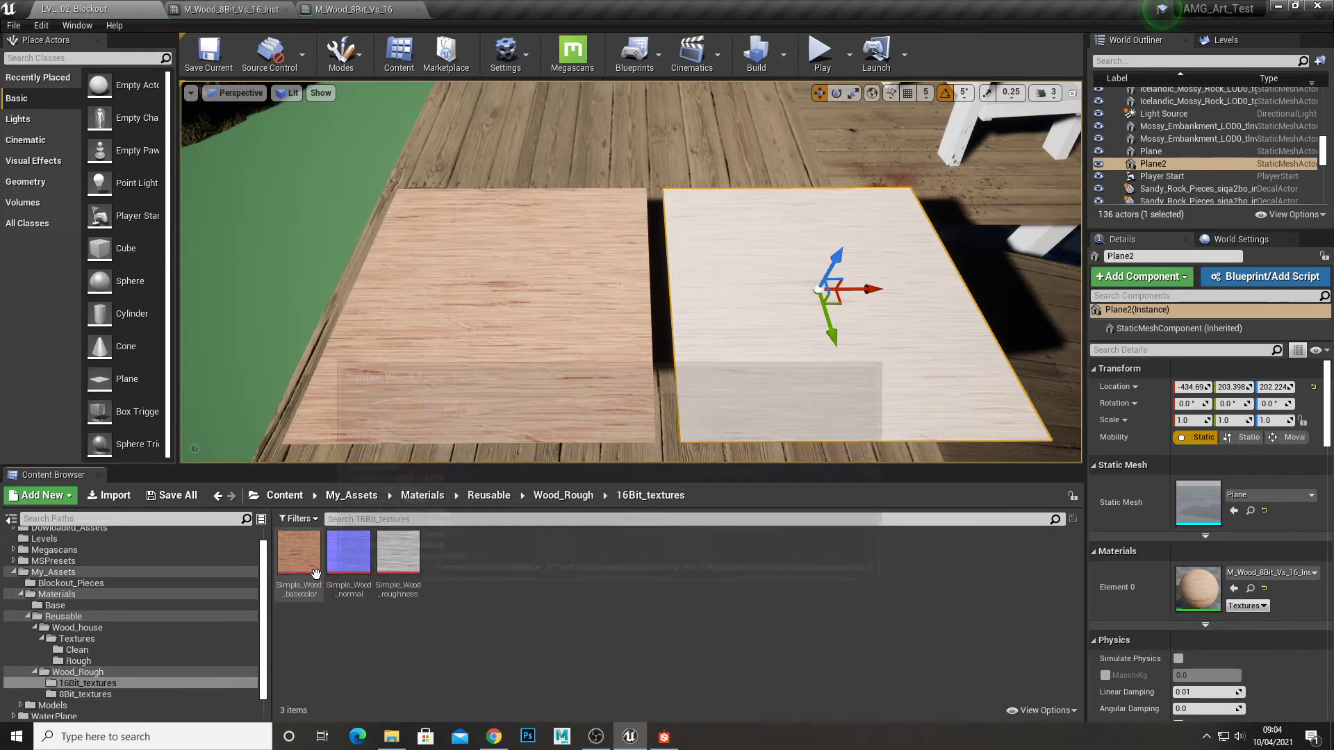
{"action": "double_click", "coordinate": [298, 552]}
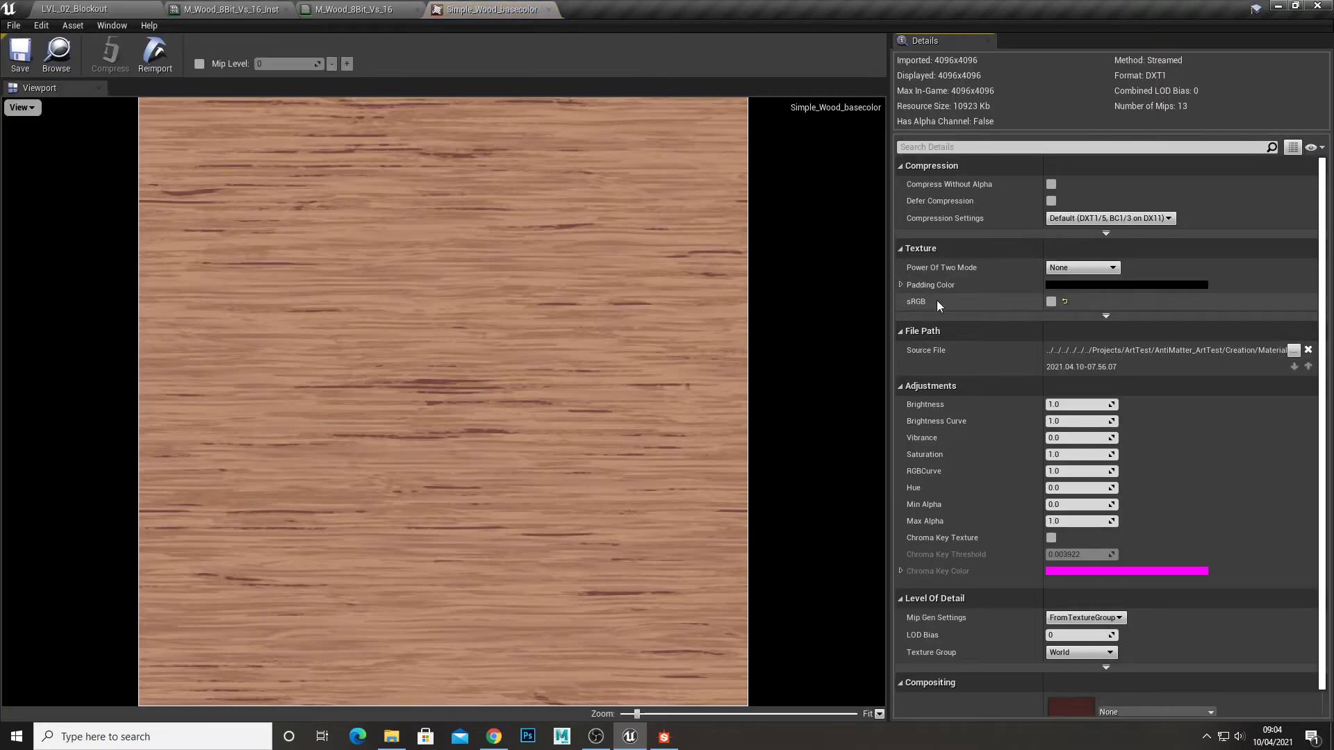
{"action": "mouse_move", "coordinate": [549, 10]}
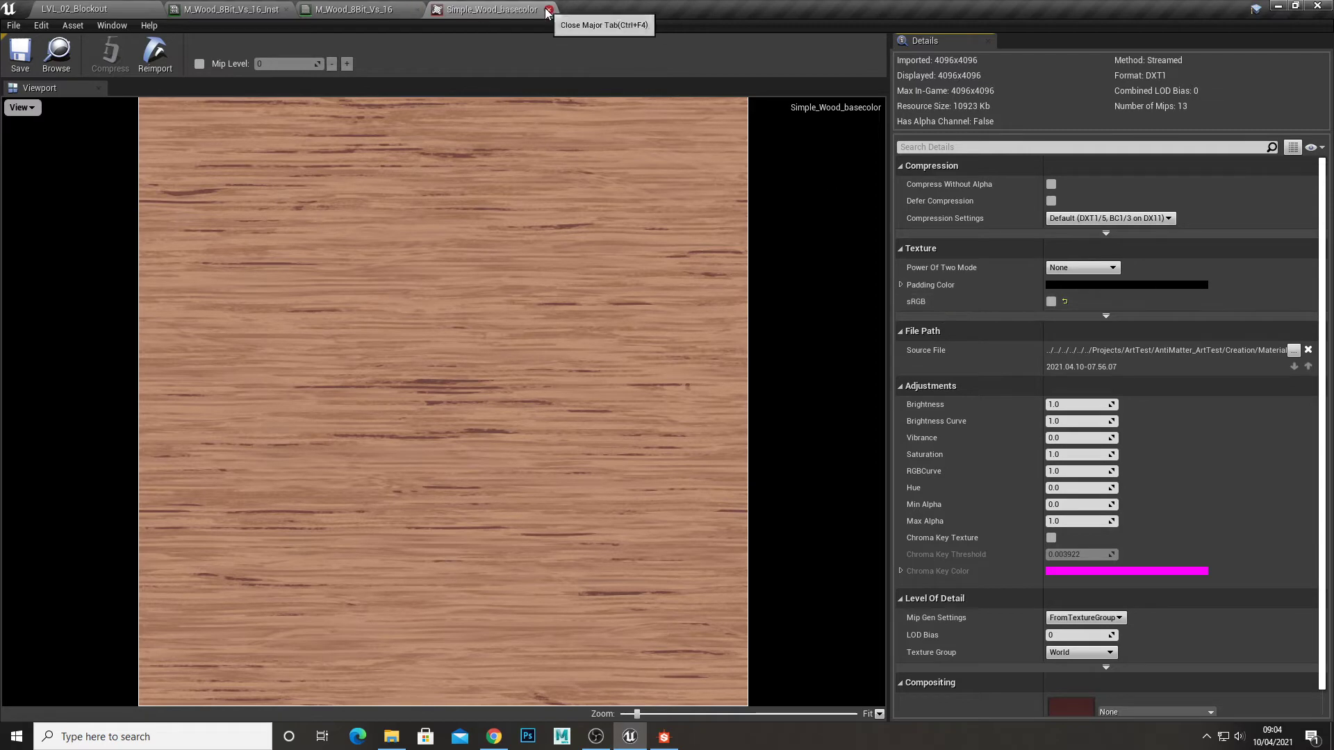
{"action": "left_click", "coordinate": [550, 10]}
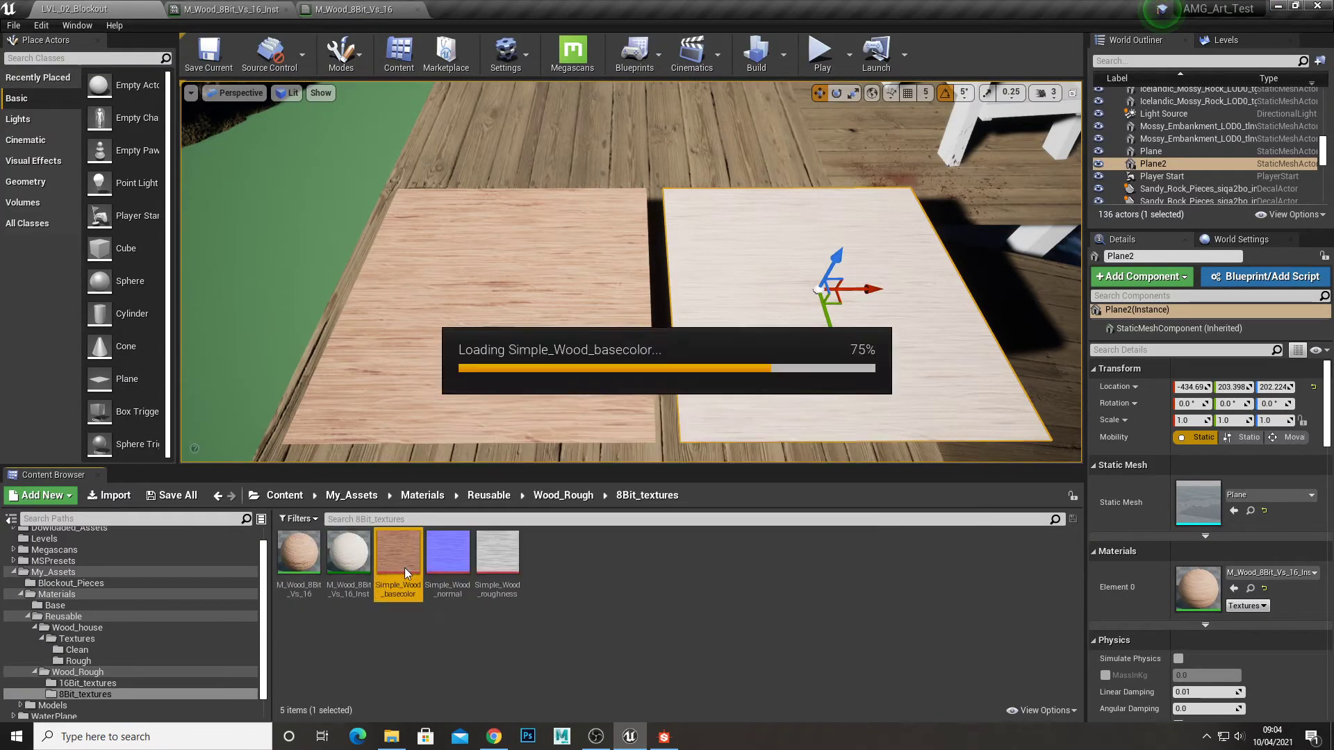
{"action": "double_click", "coordinate": [398, 552]}
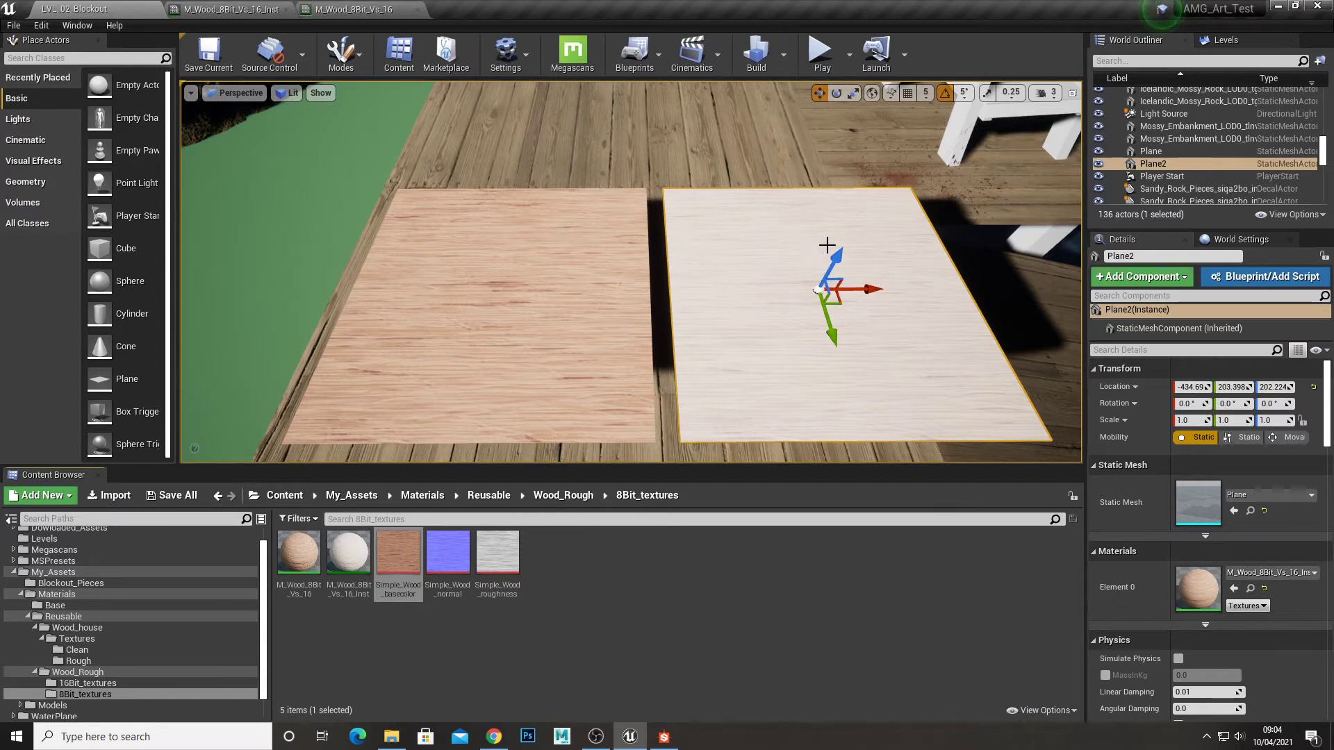
{"action": "mouse_move", "coordinate": [776, 316]}
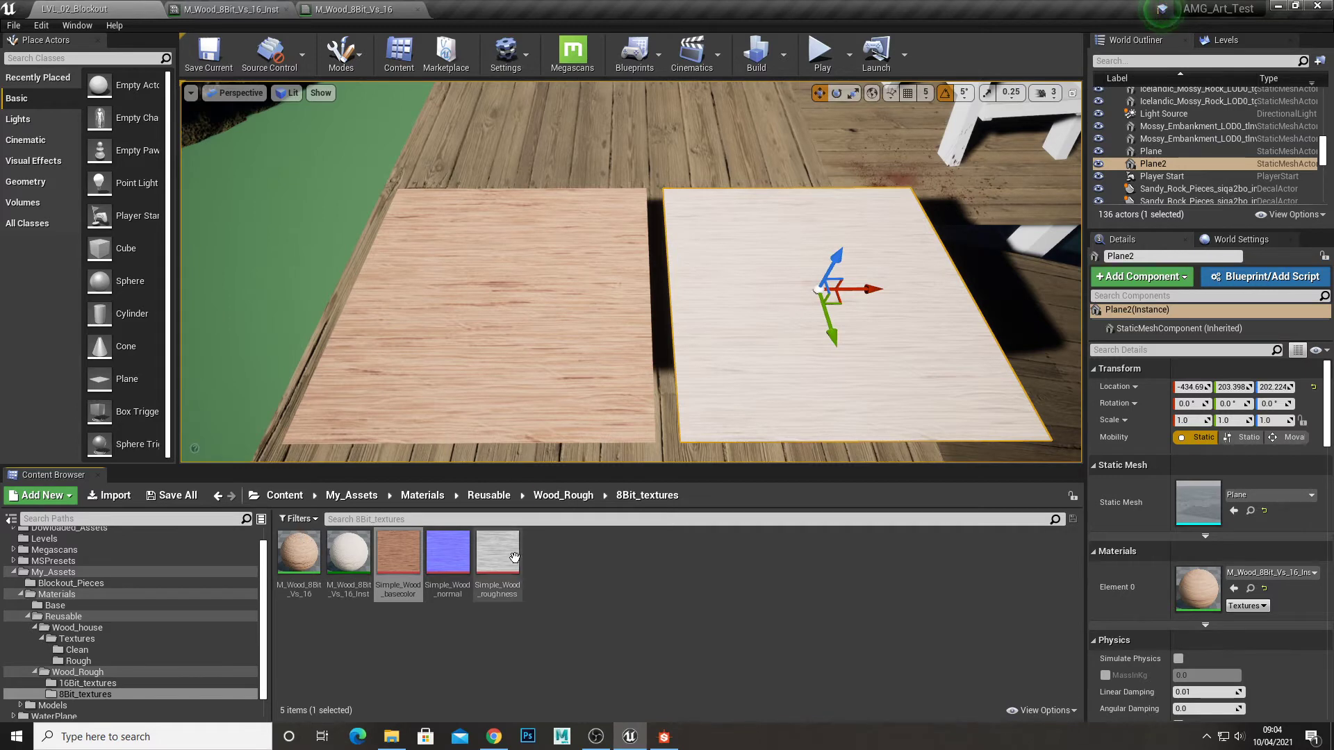
{"action": "mouse_move", "coordinate": [446, 553]}
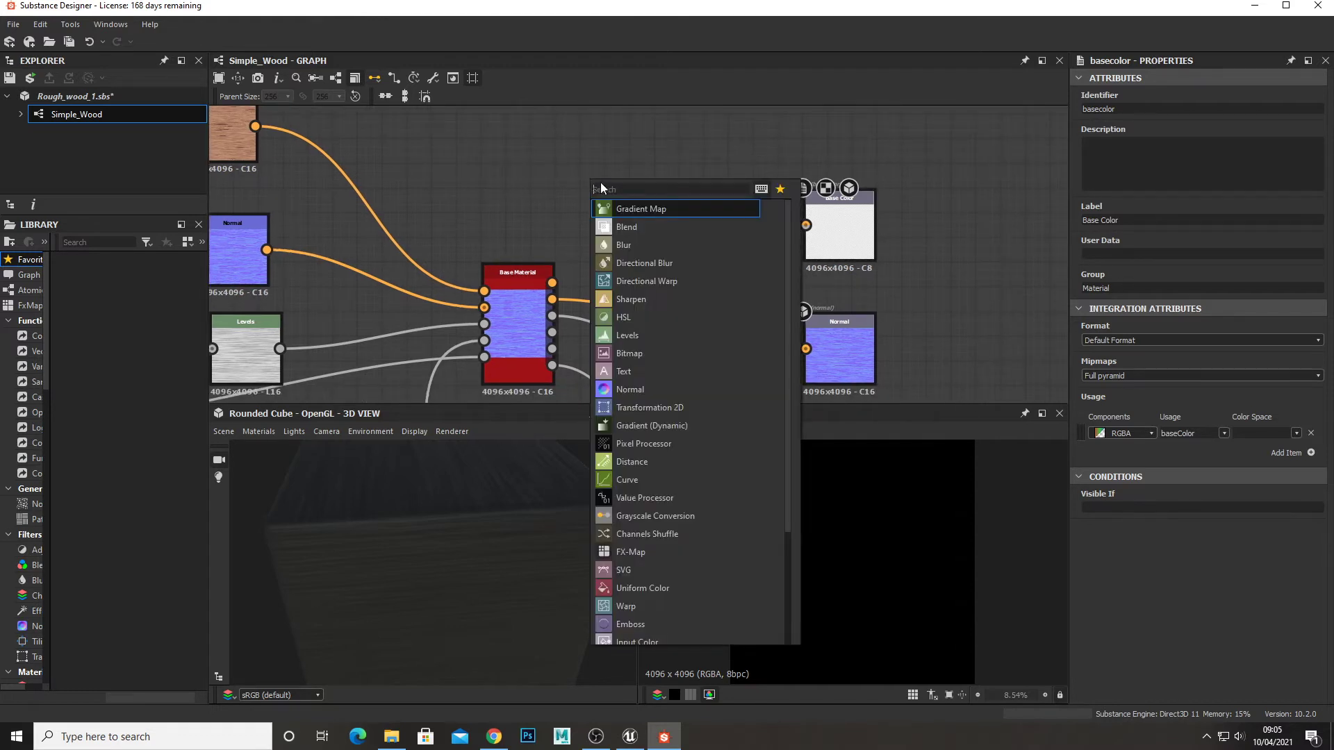
Route Base Material's base colour through a Levels node at 8 Bits per Channel into Base Color
{"action": "left_click", "coordinate": [627, 335]}
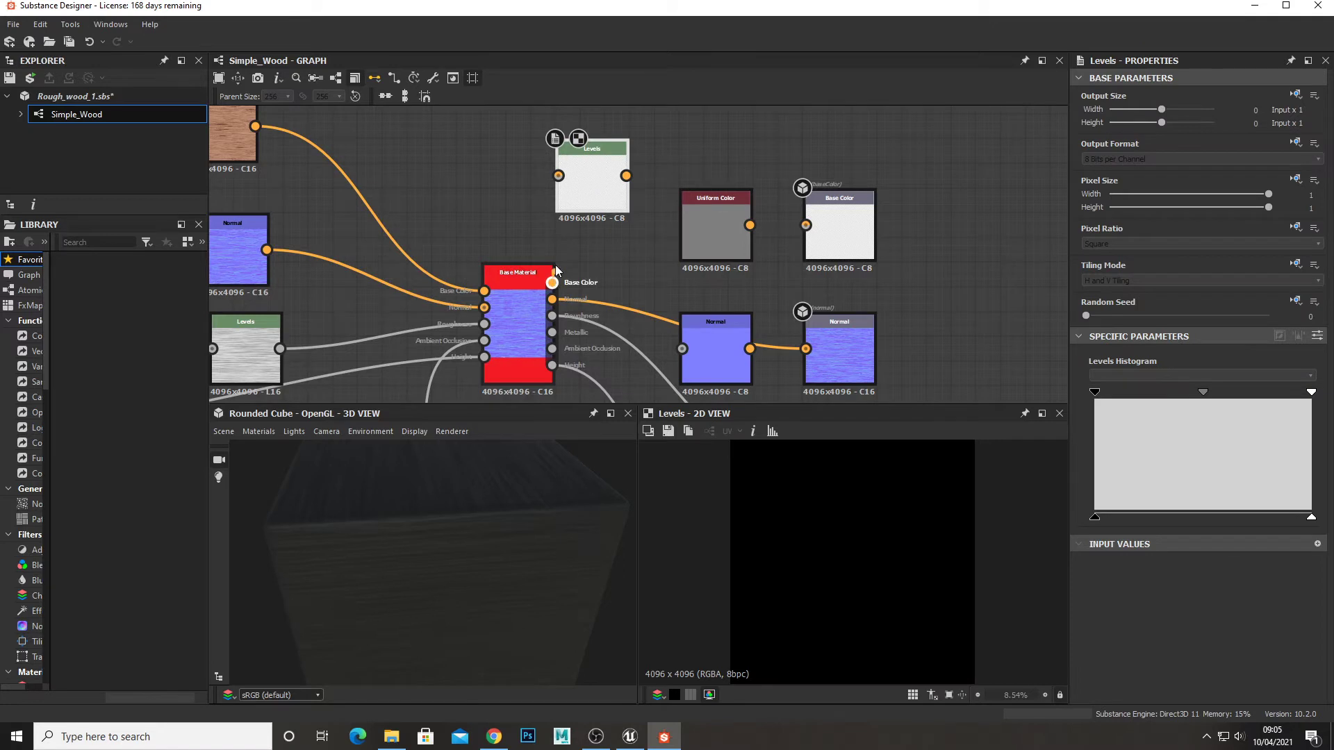
{"action": "left_click", "coordinate": [592, 175]}
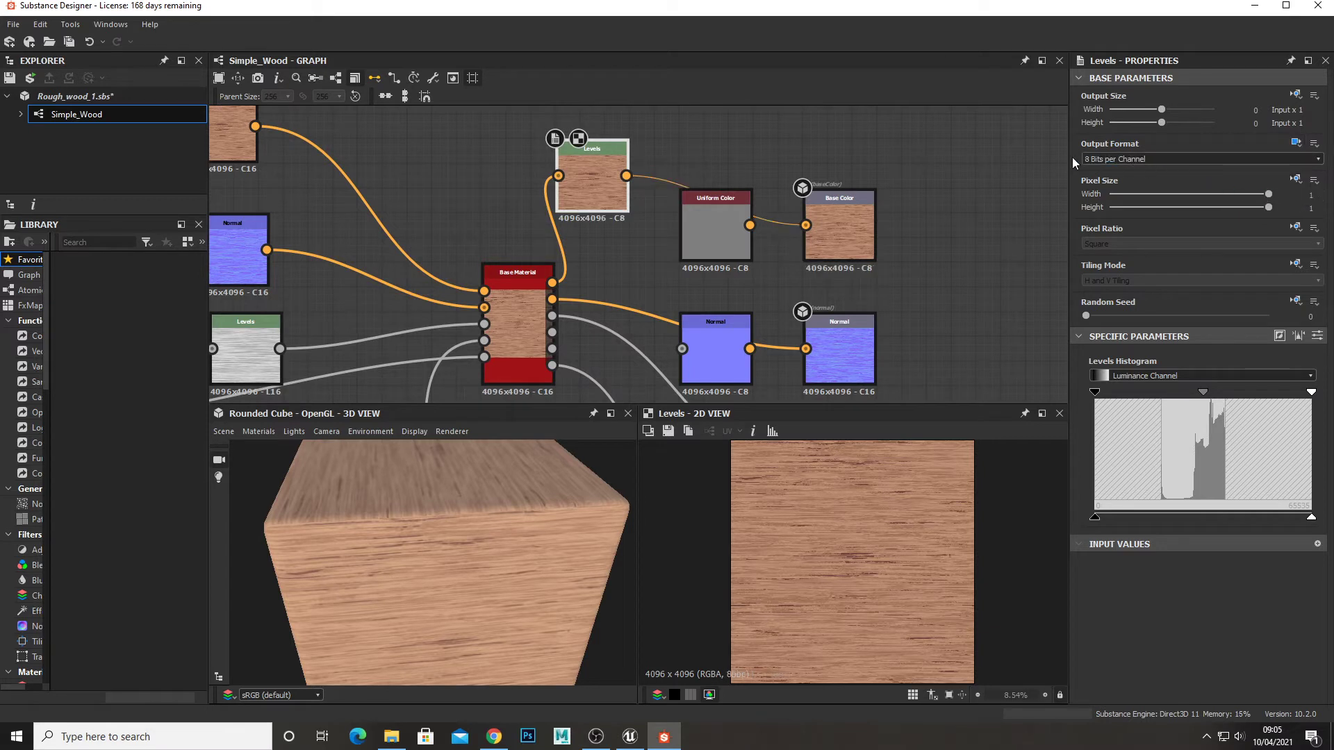
{"action": "mouse_move", "coordinate": [1151, 172]}
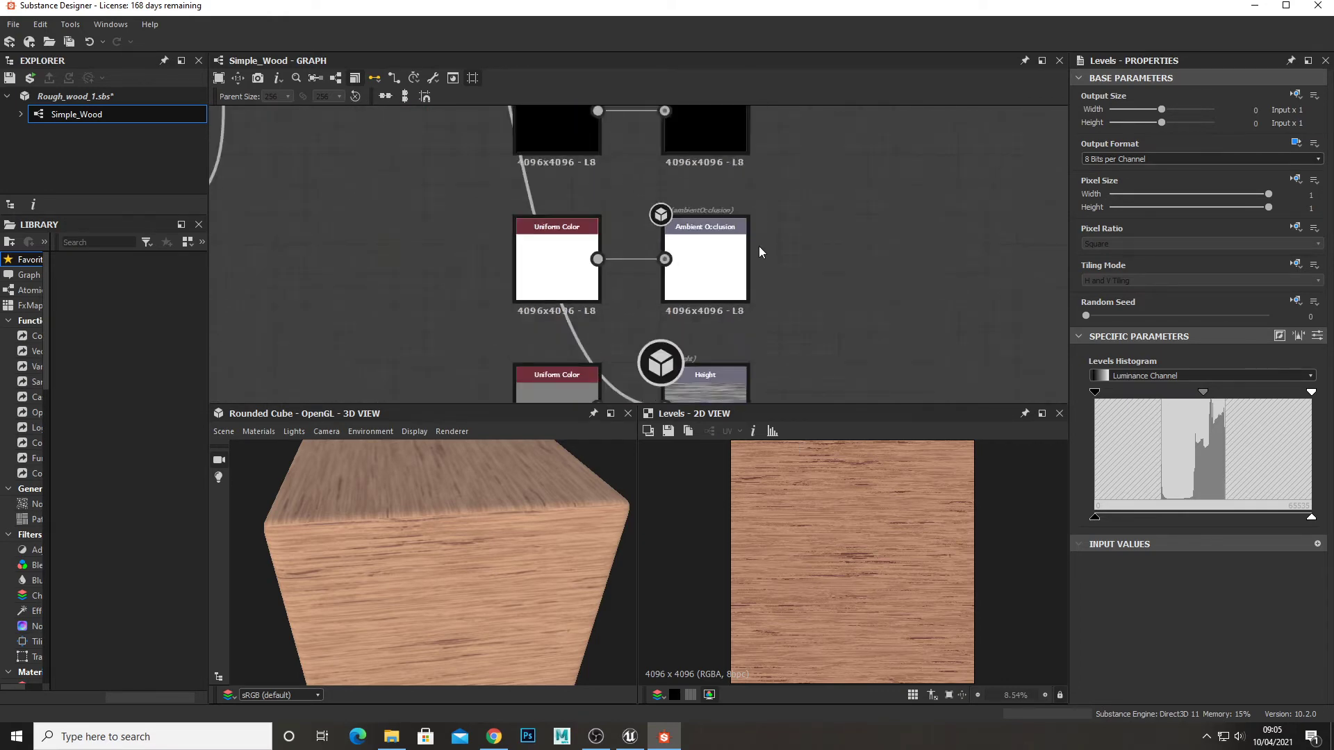
{"action": "left_click", "coordinate": [629, 737]}
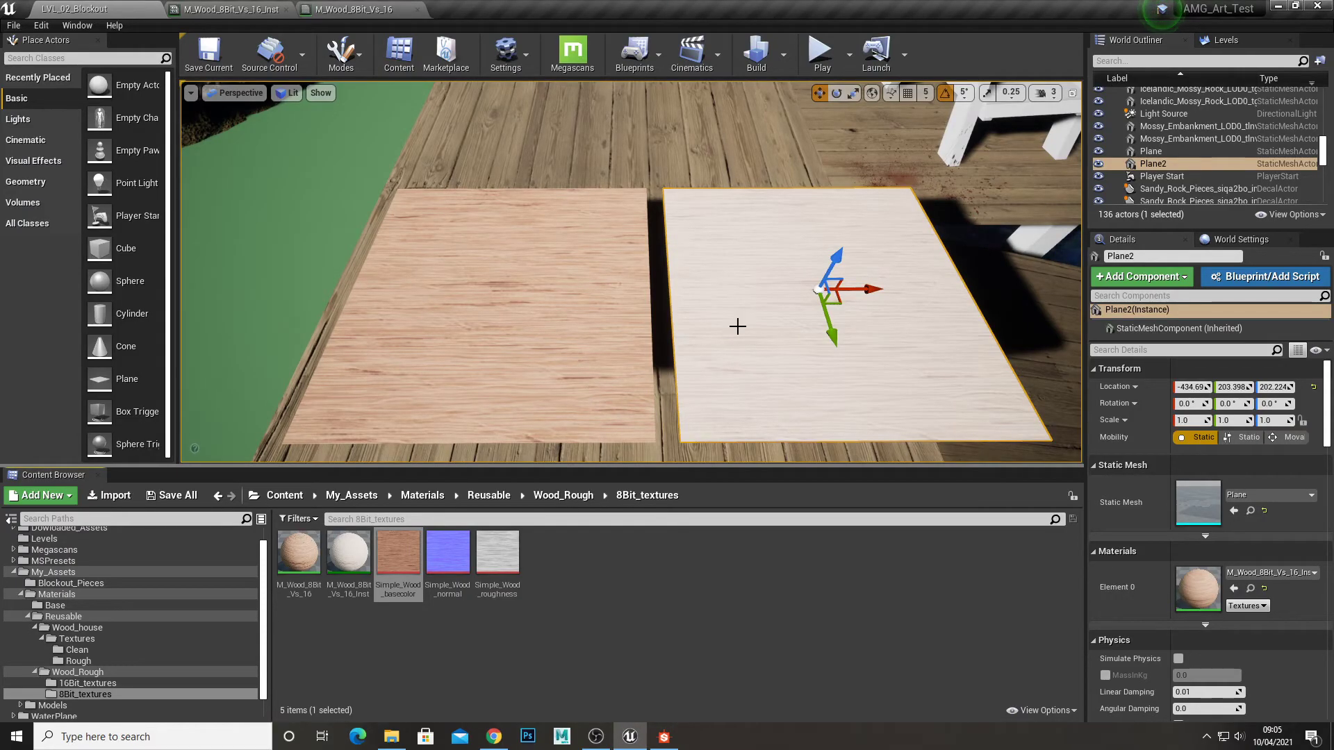
{"action": "mouse_move", "coordinate": [534, 279]}
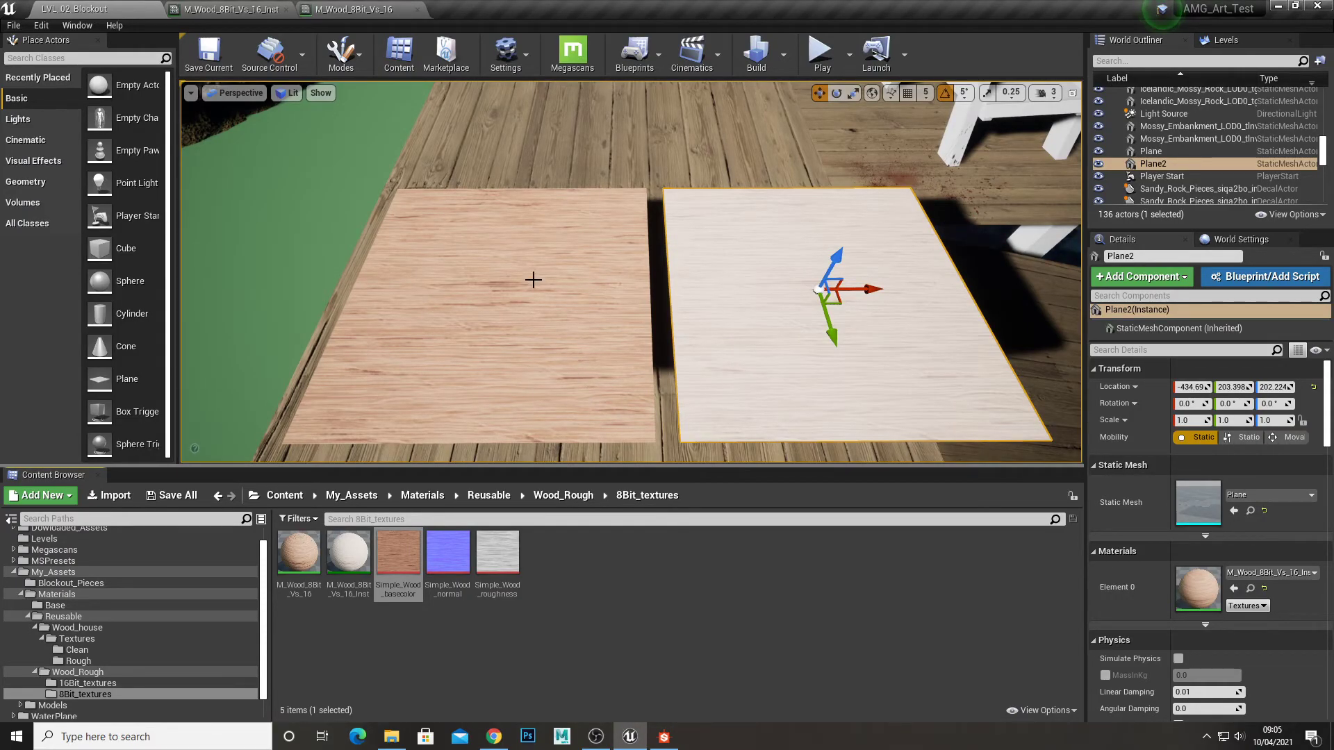
{"action": "mouse_move", "coordinate": [665, 481]}
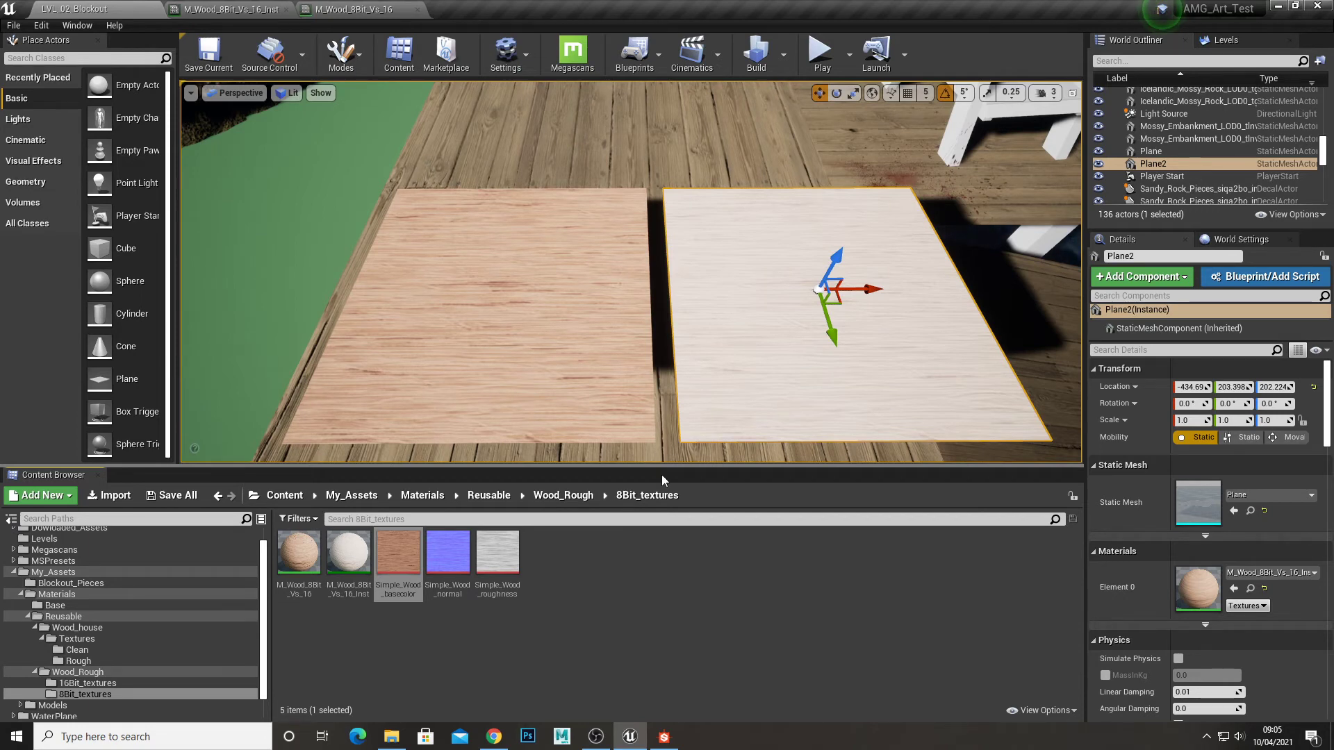
Bring up the File Explorer window with the exported RoughWood_1 textures
{"action": "left_click", "coordinate": [391, 737]}
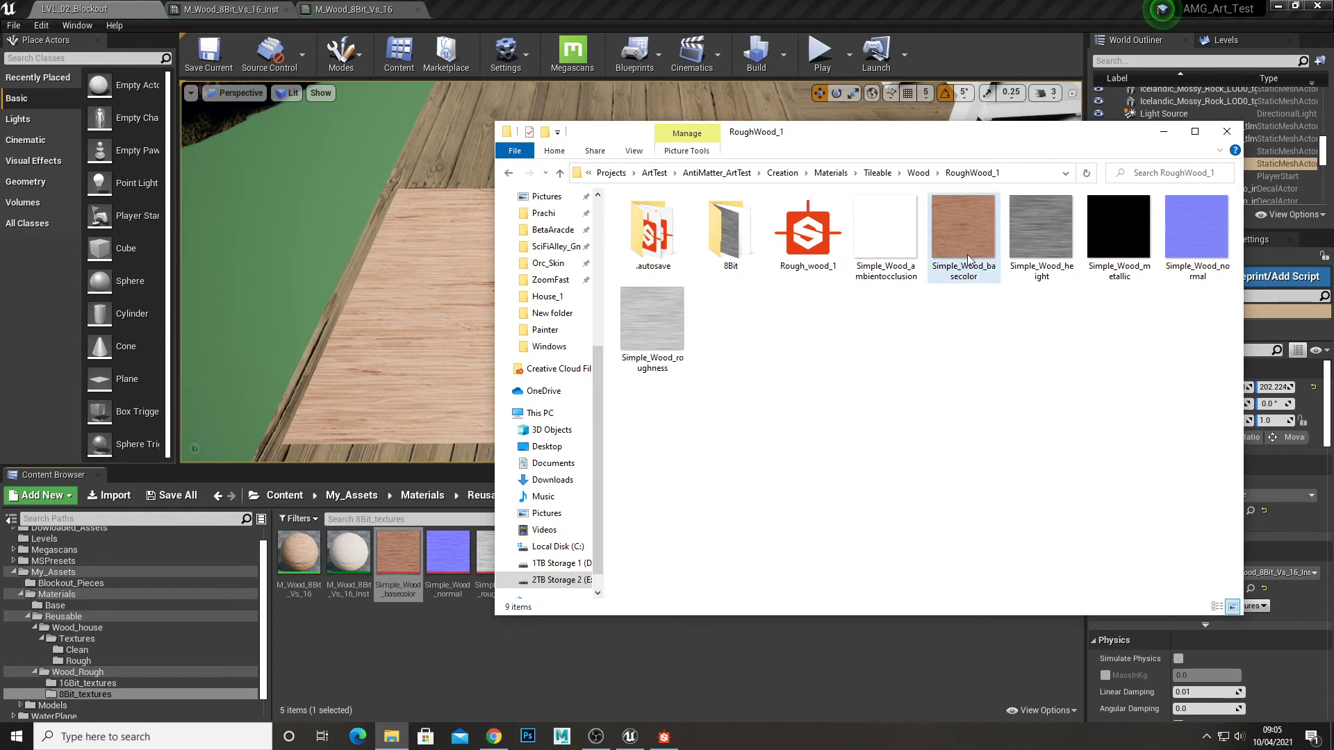
Compare the file size of Simple_Wood_basecolor with the one inside the 8Bit folder
{"action": "left_click", "coordinate": [963, 225]}
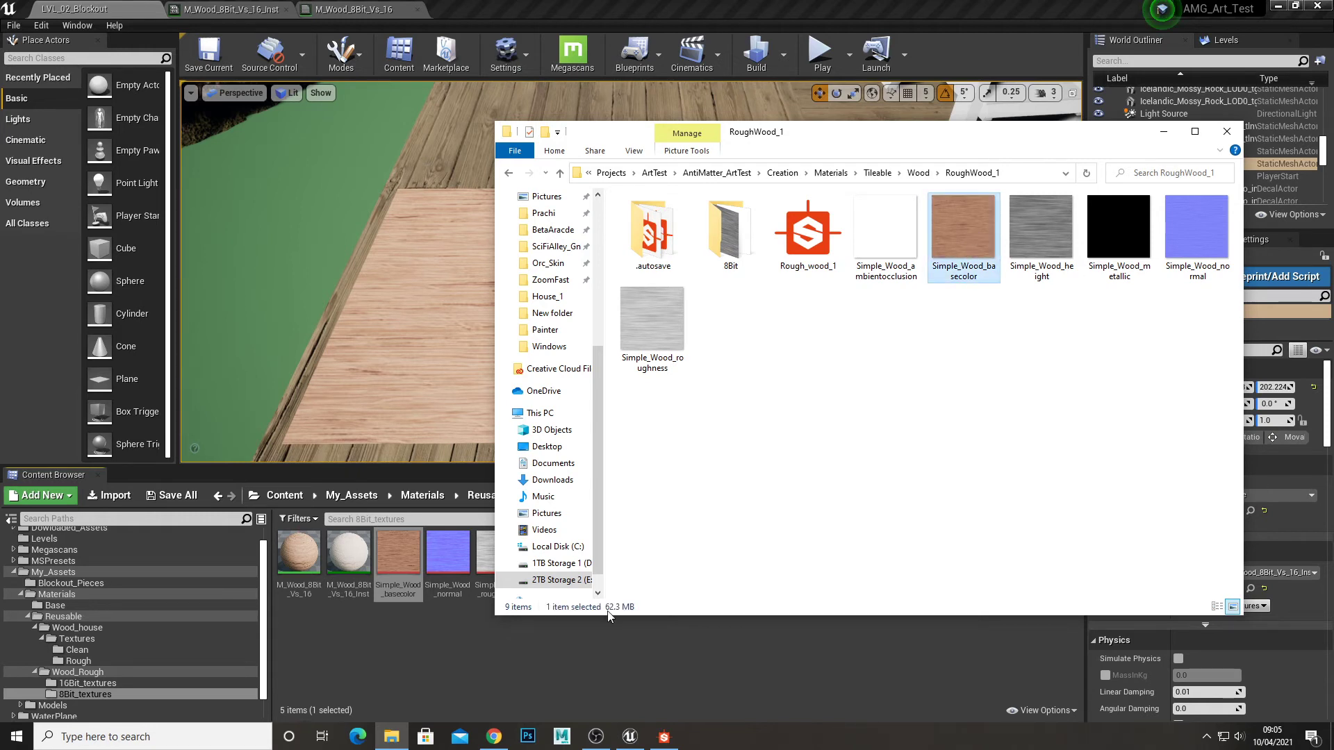
{"action": "mouse_move", "coordinate": [752, 400]}
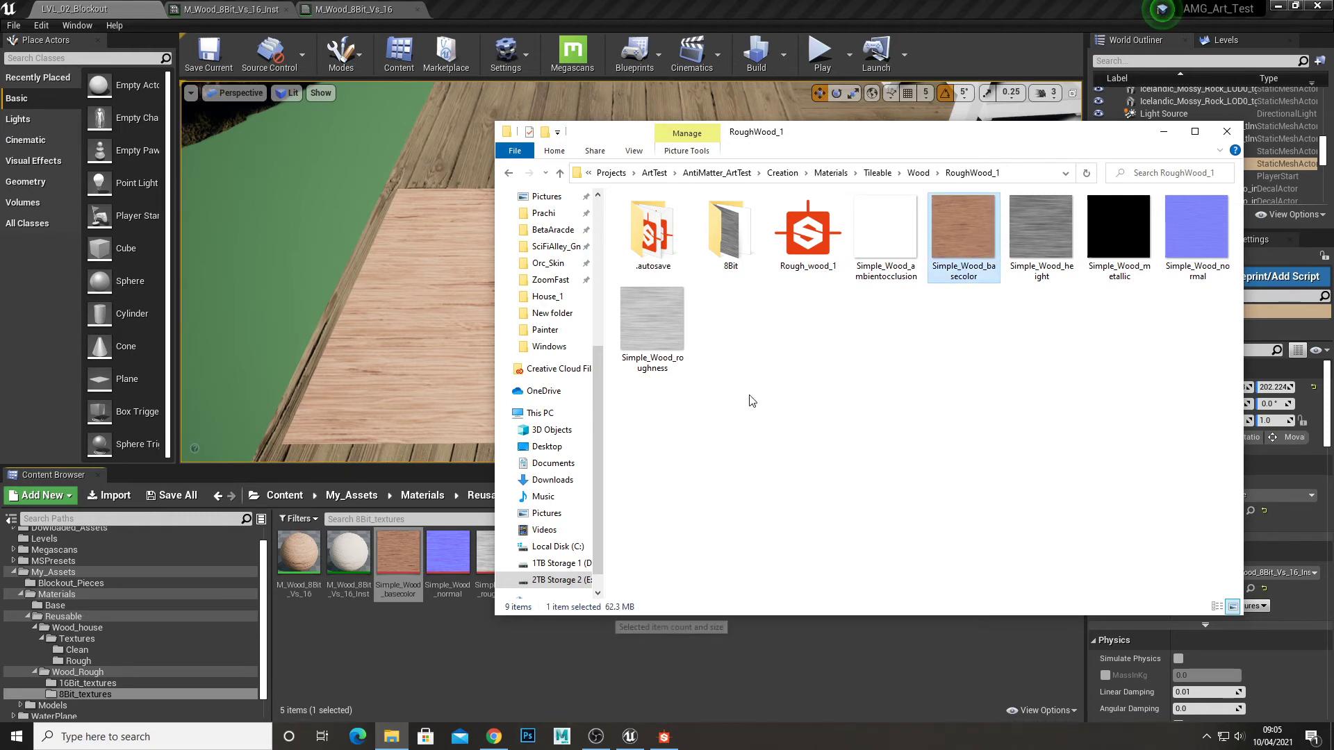
{"action": "double_click", "coordinate": [729, 225]}
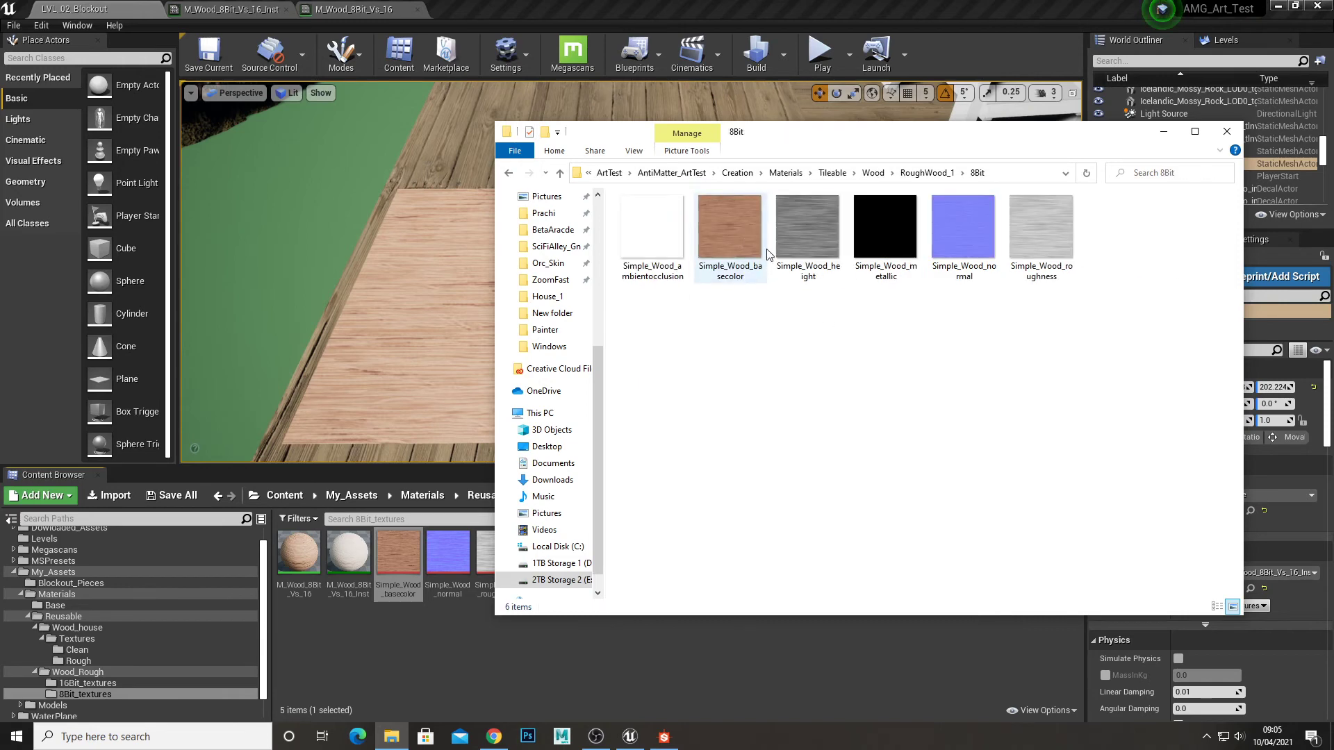
{"action": "left_click", "coordinate": [730, 226]}
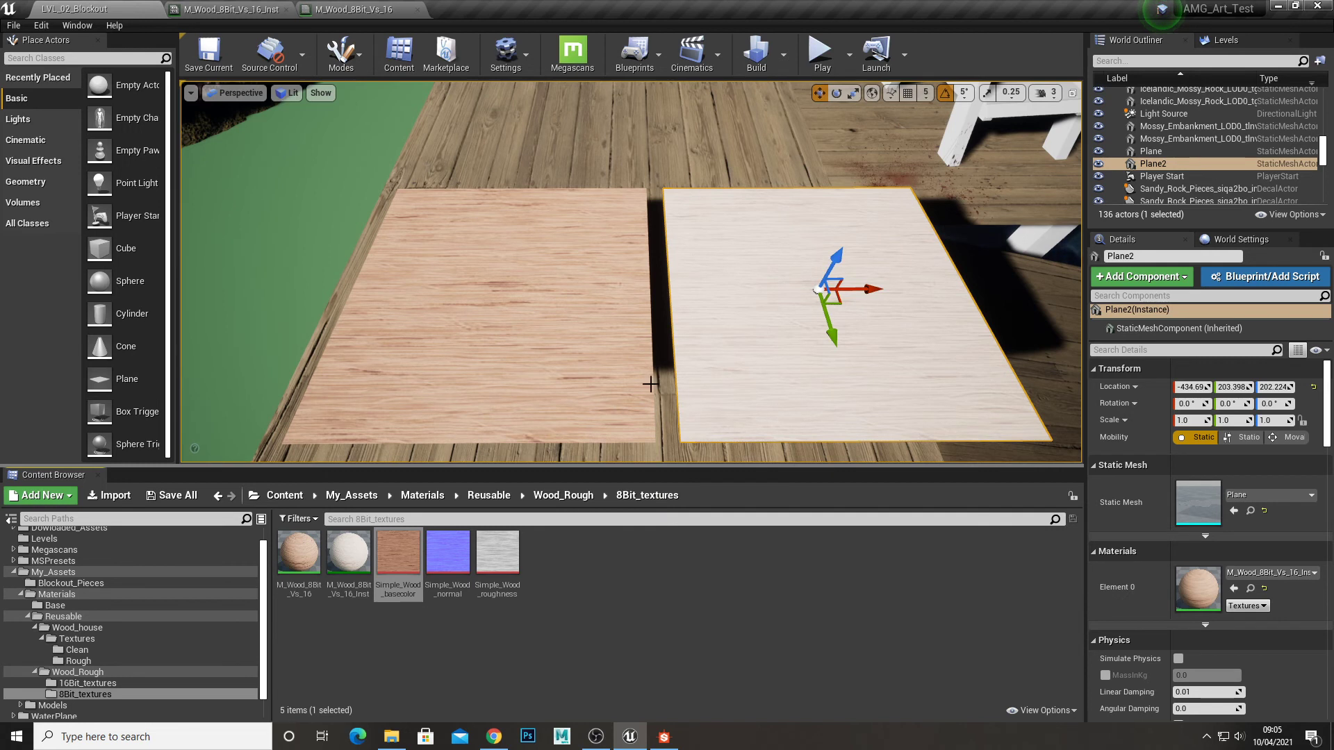
{"action": "mouse_move", "coordinate": [781, 253]}
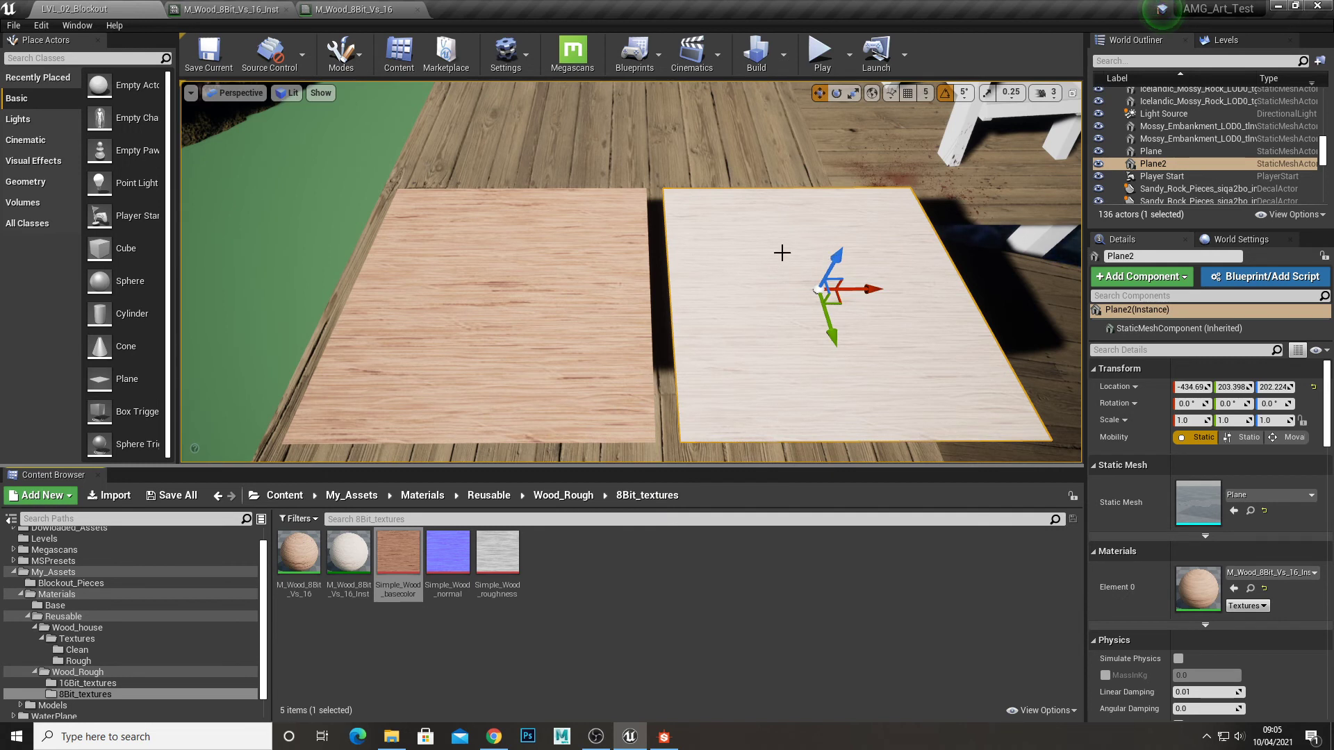
{"action": "mouse_move", "coordinate": [877, 324]}
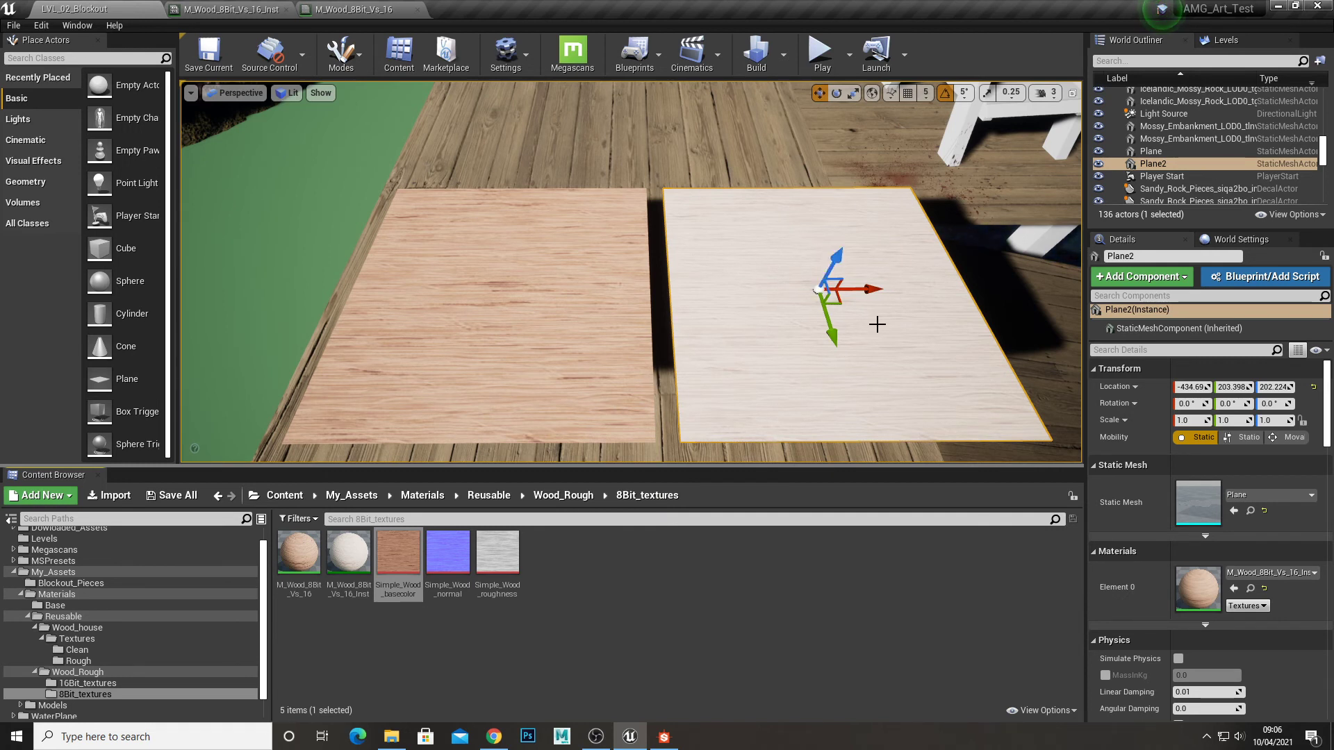